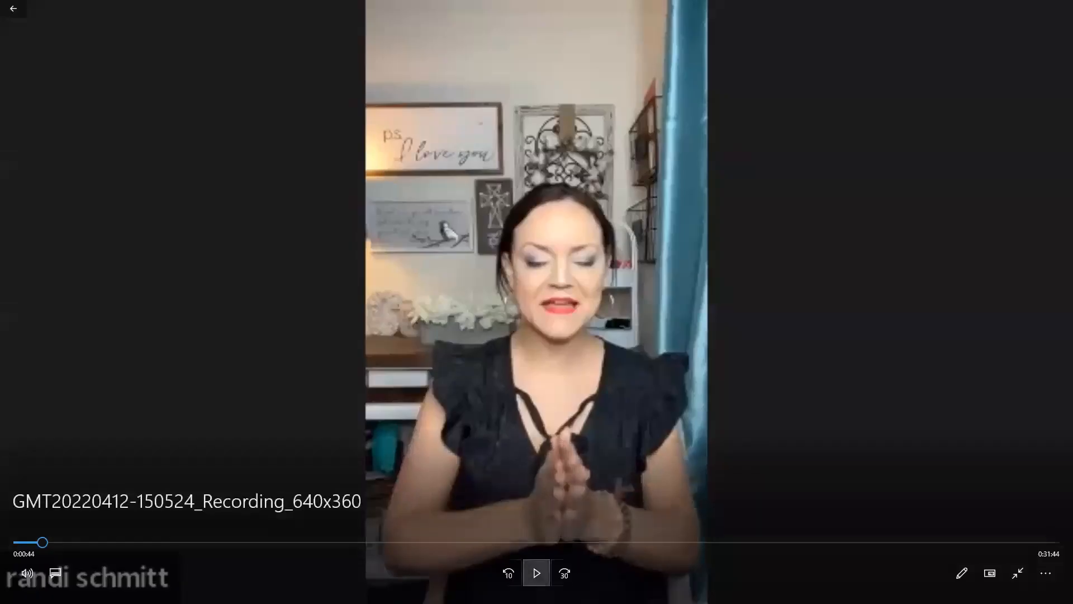
Exit full screen so the talking-head video plays in a compact mini-view window
{"action": "left_click", "coordinate": [536, 573]}
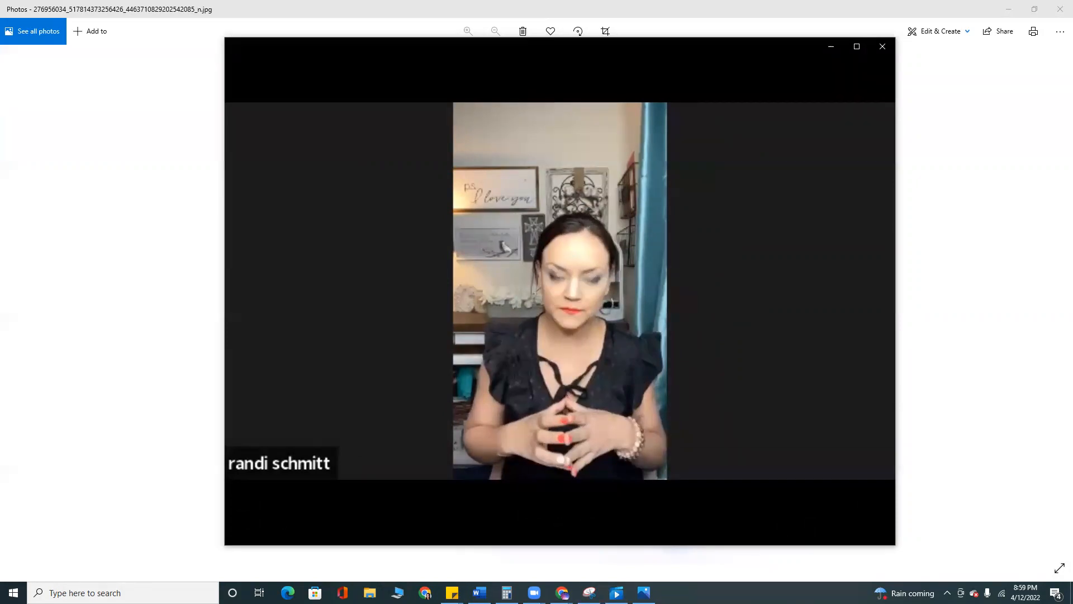
{"action": "left_click", "coordinate": [559, 287]}
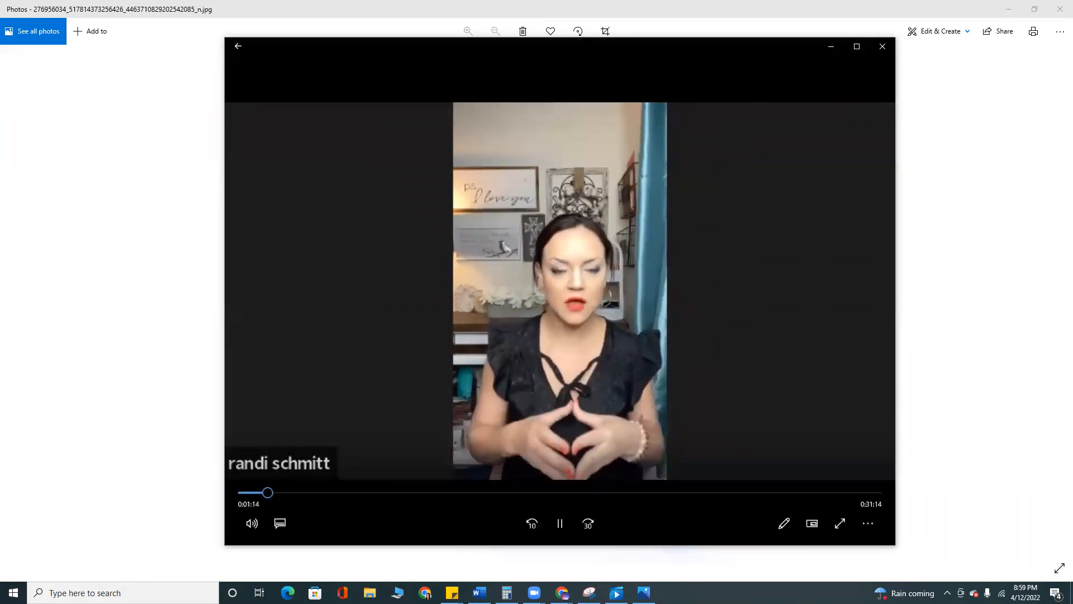